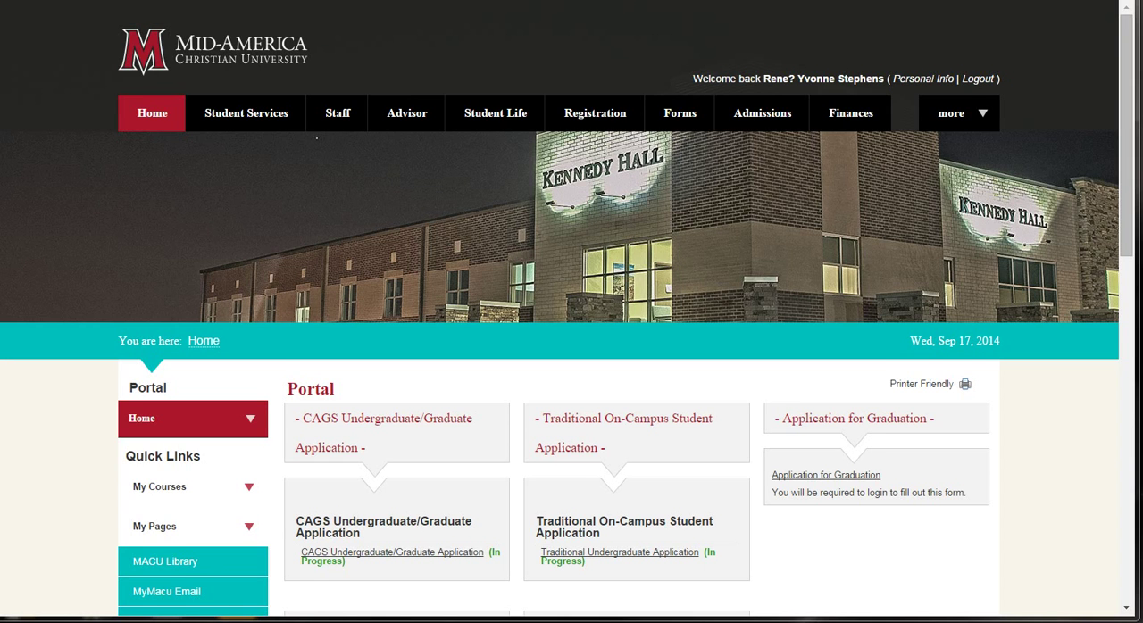
mouse_move(467, 249)
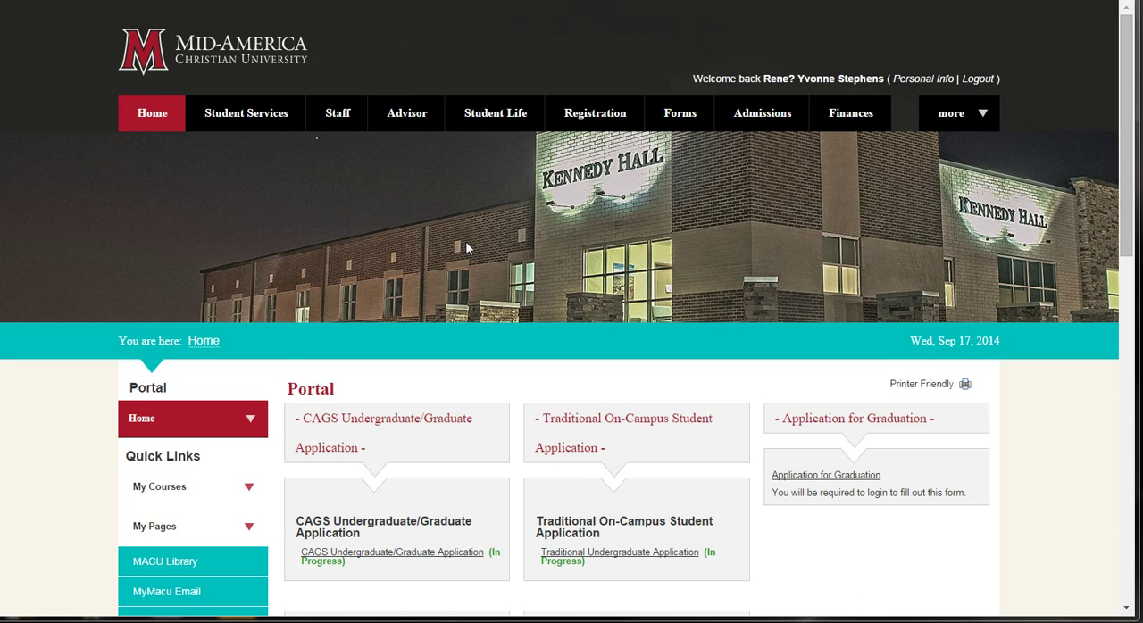
mouse_move(246, 113)
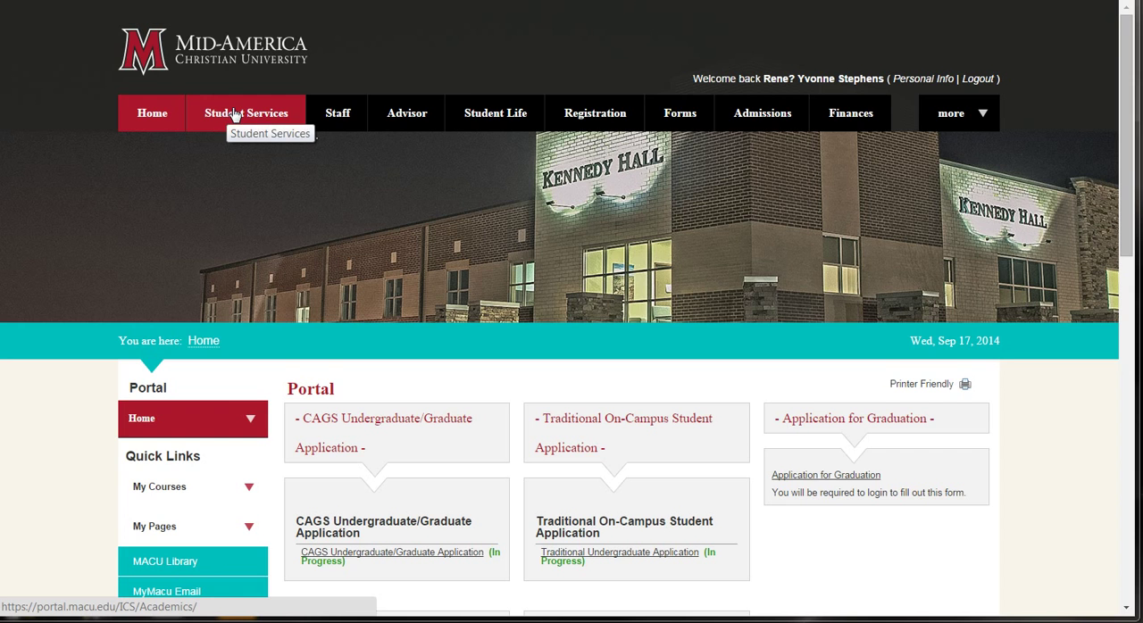
Browse the Student Services how-to videos, Online Forms and Documents, then head to Grades / Schedule.
click(247, 113)
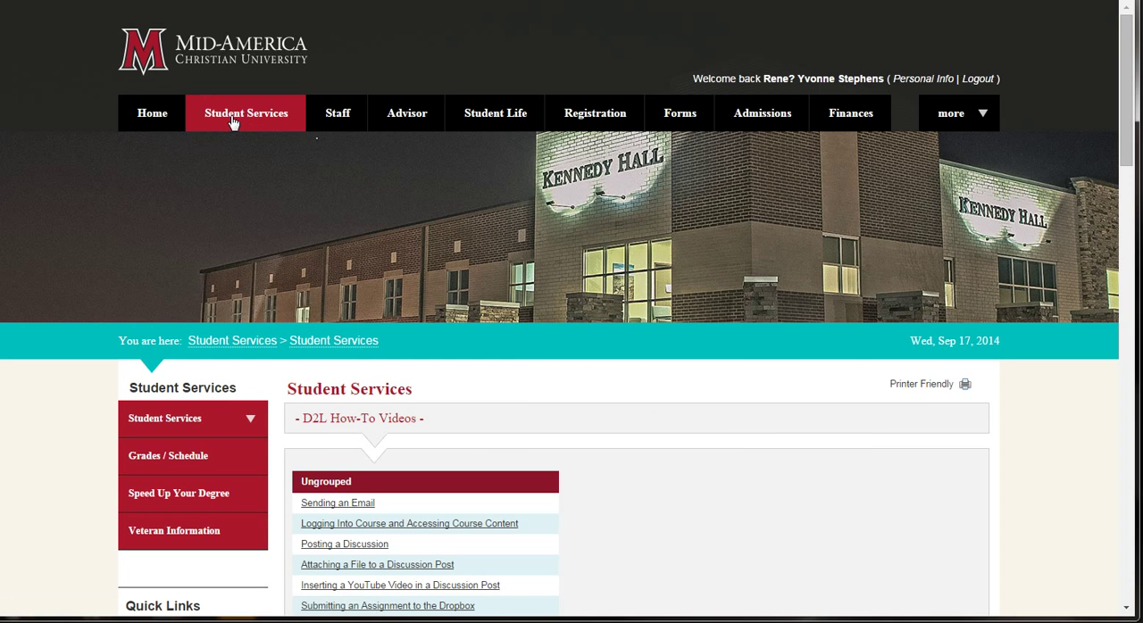
scroll(down, 3)
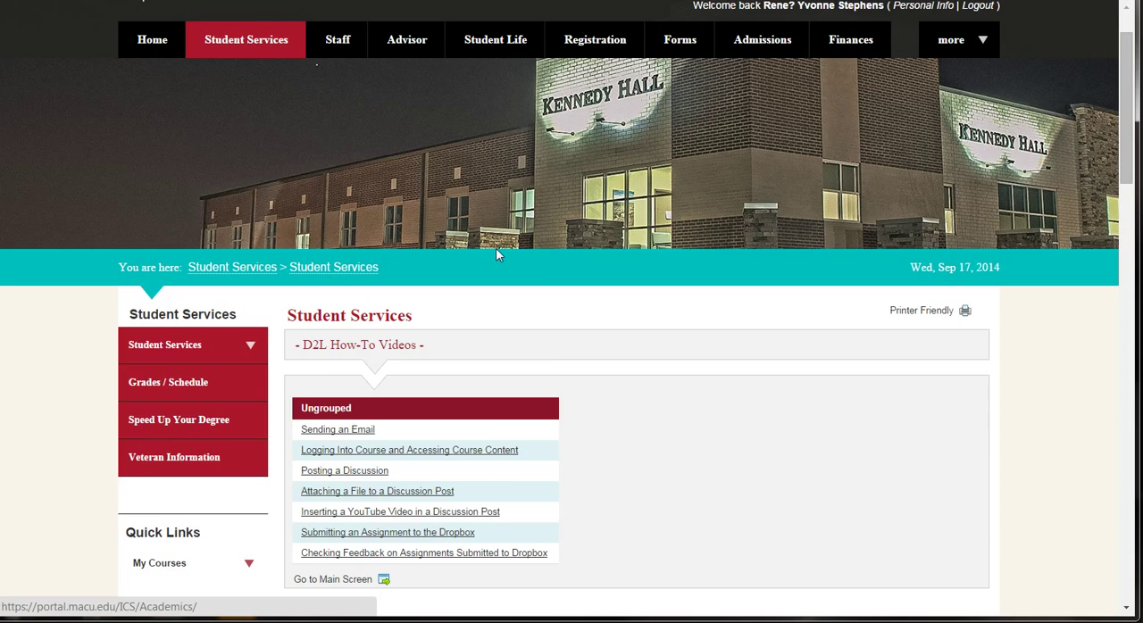
scroll(down, 3)
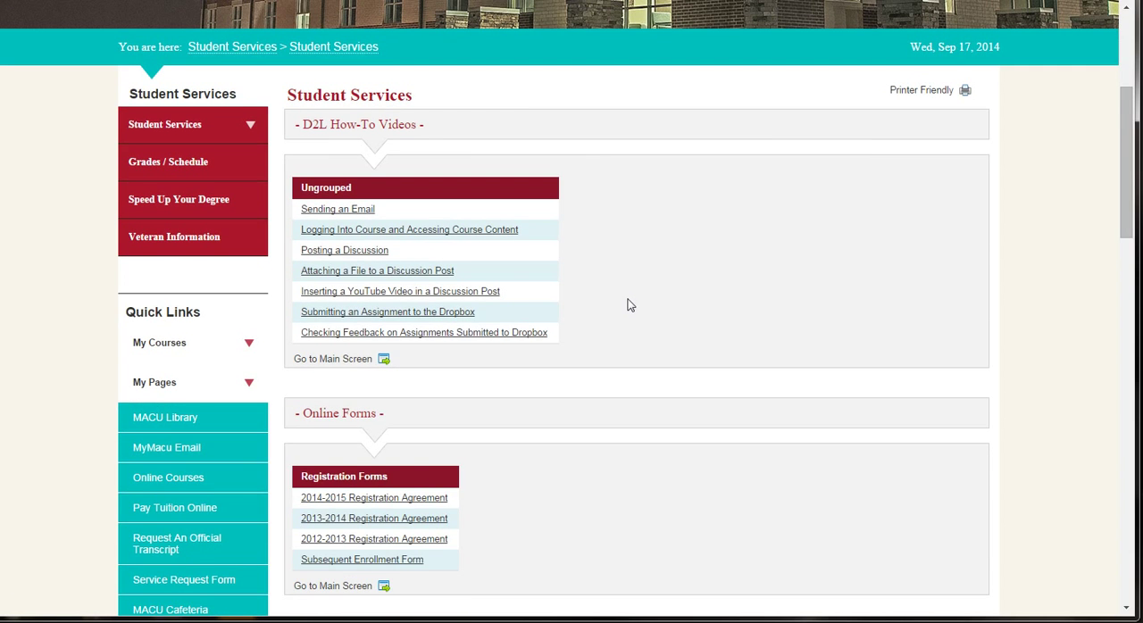
scroll(down, 3)
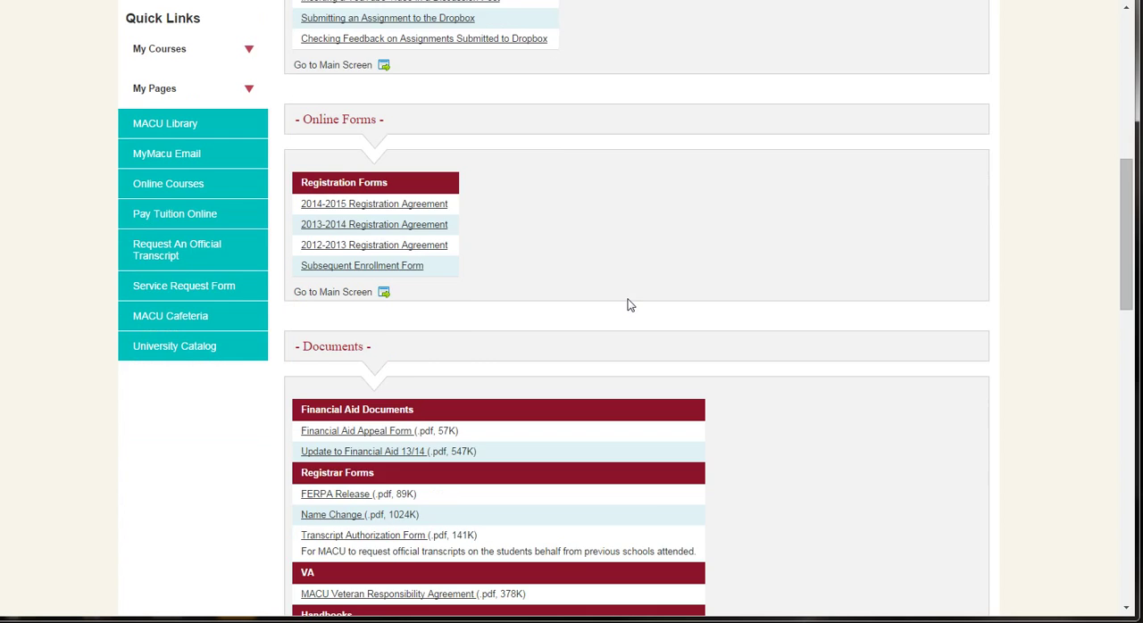
scroll(down, 3)
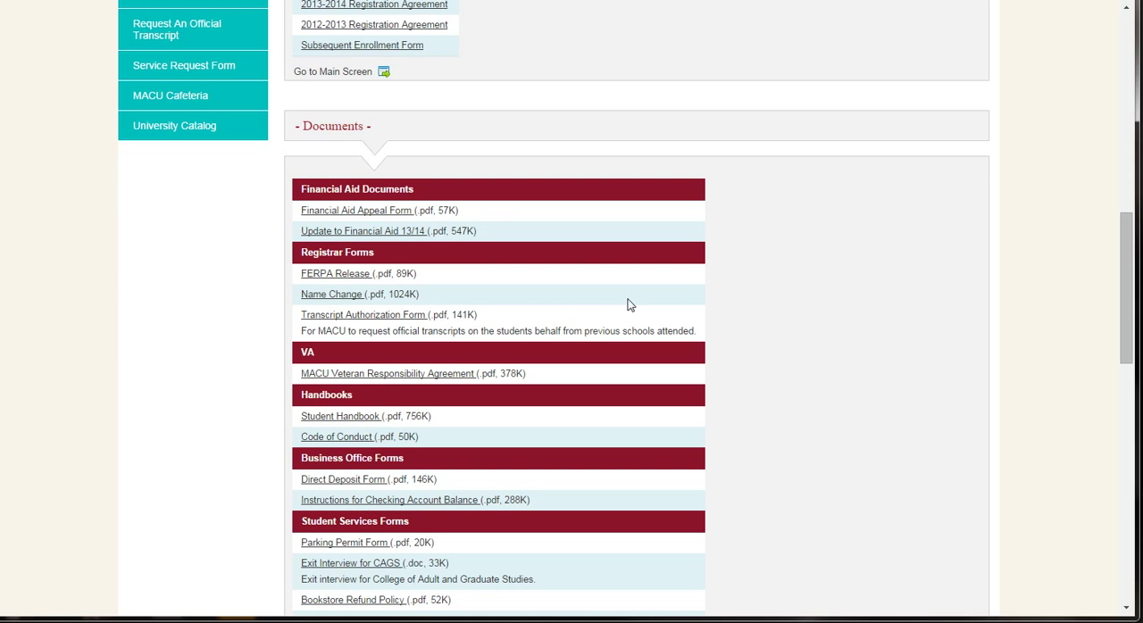
scroll(up, 3)
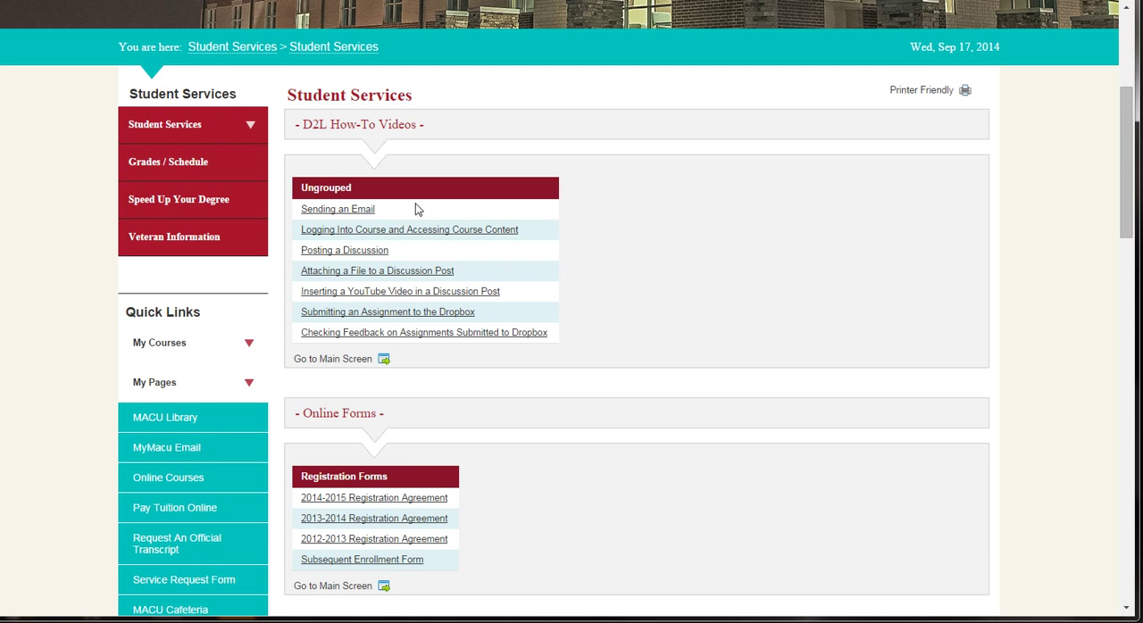
click(168, 161)
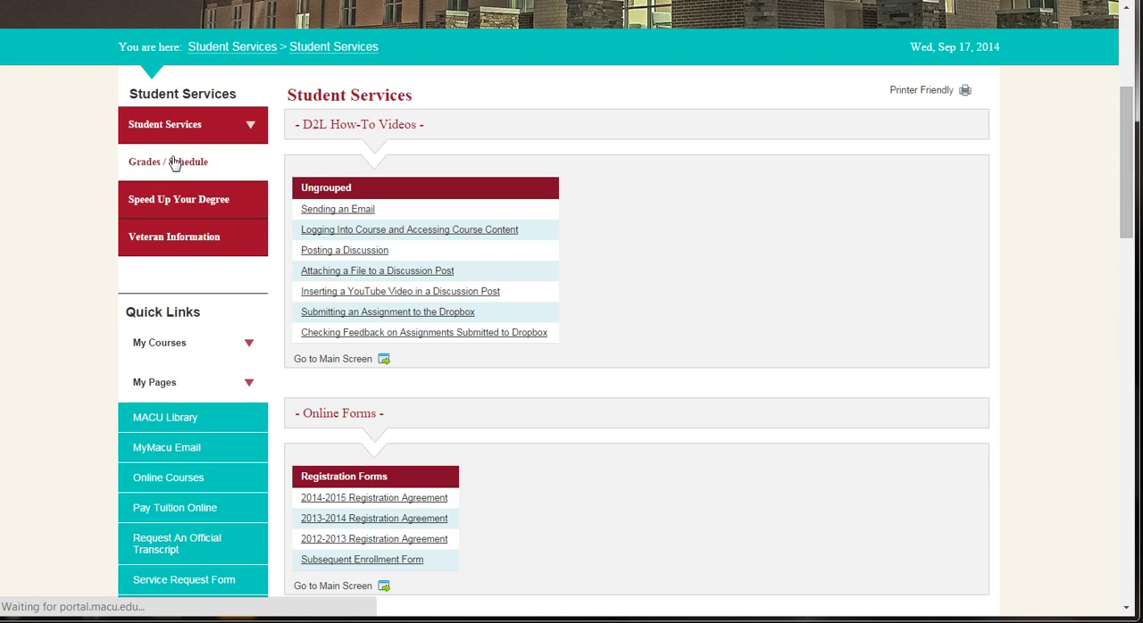
Review the fall 2014 course schedule and grade report, then request the schedule's full details.
click(168, 161)
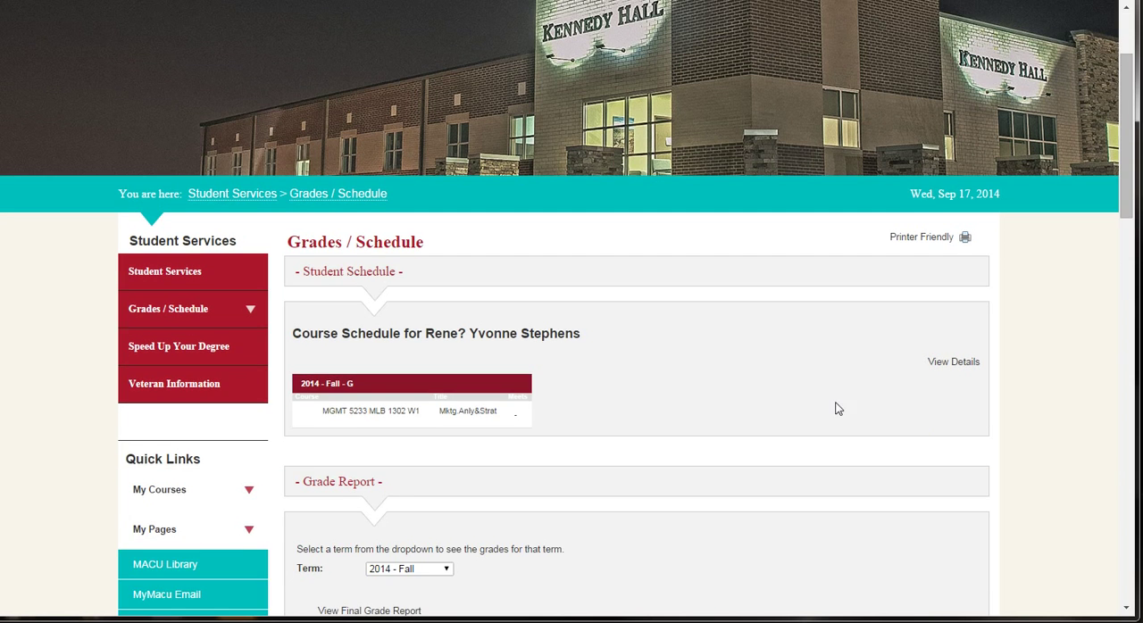
scroll(down, 3)
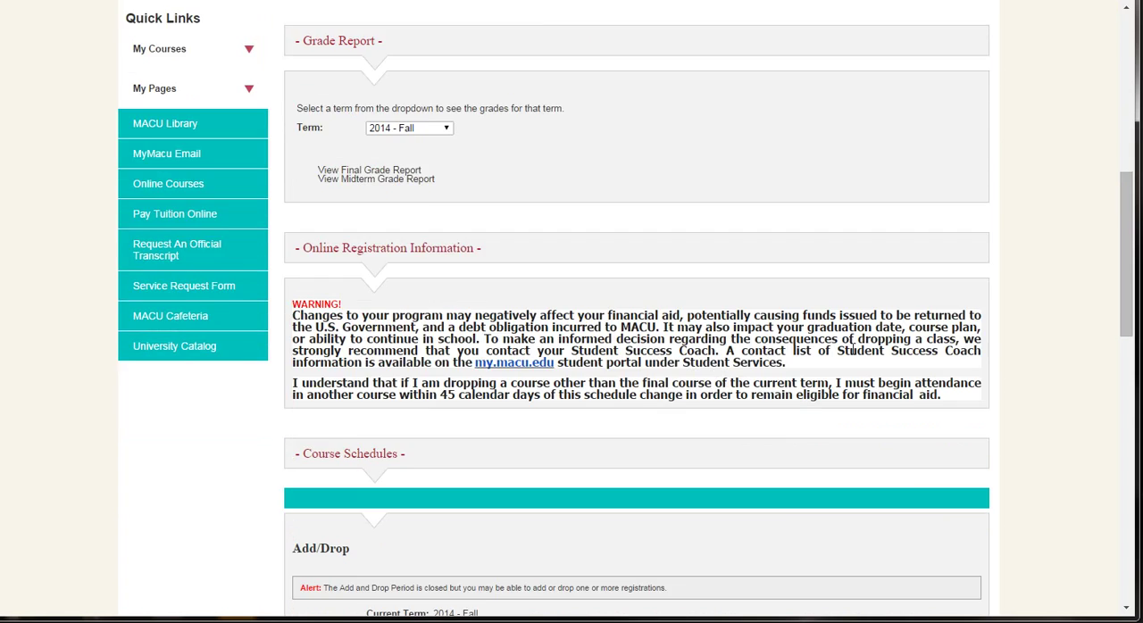
scroll(up, 3)
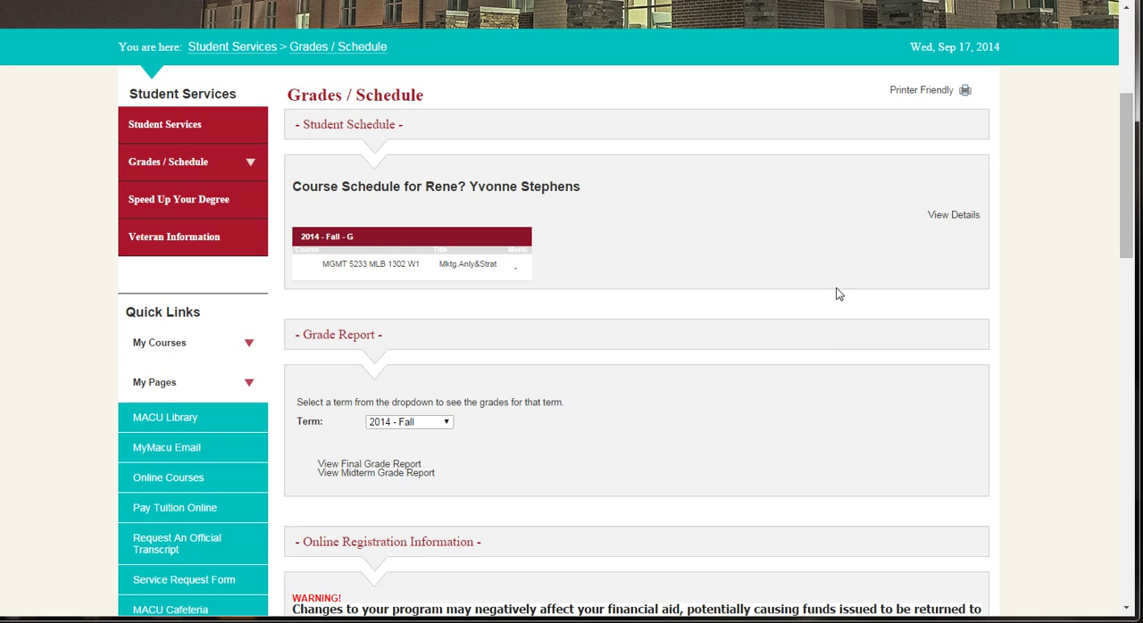
mouse_move(954, 214)
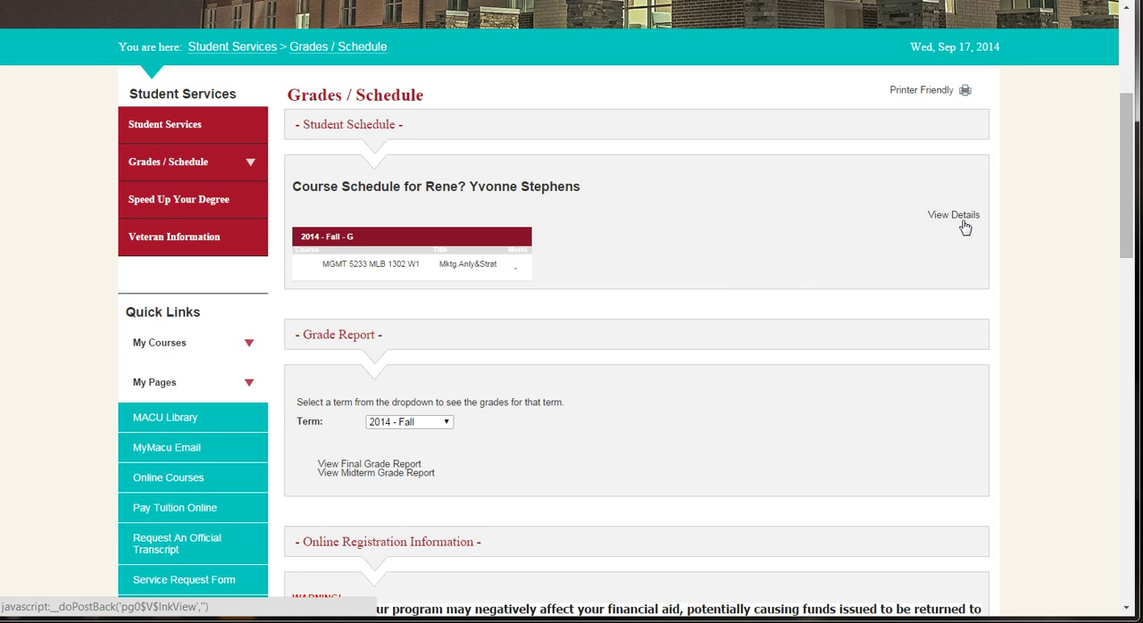
click(952, 214)
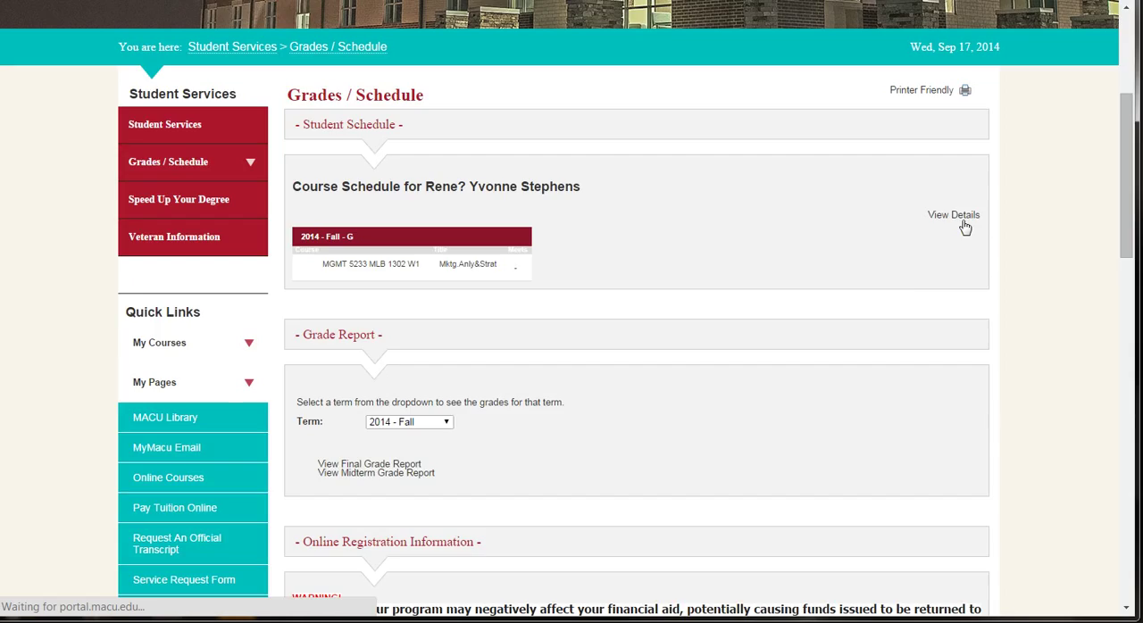
Search Schedule Details for the 2015 - Spring term, which returns no courses.
click(954, 214)
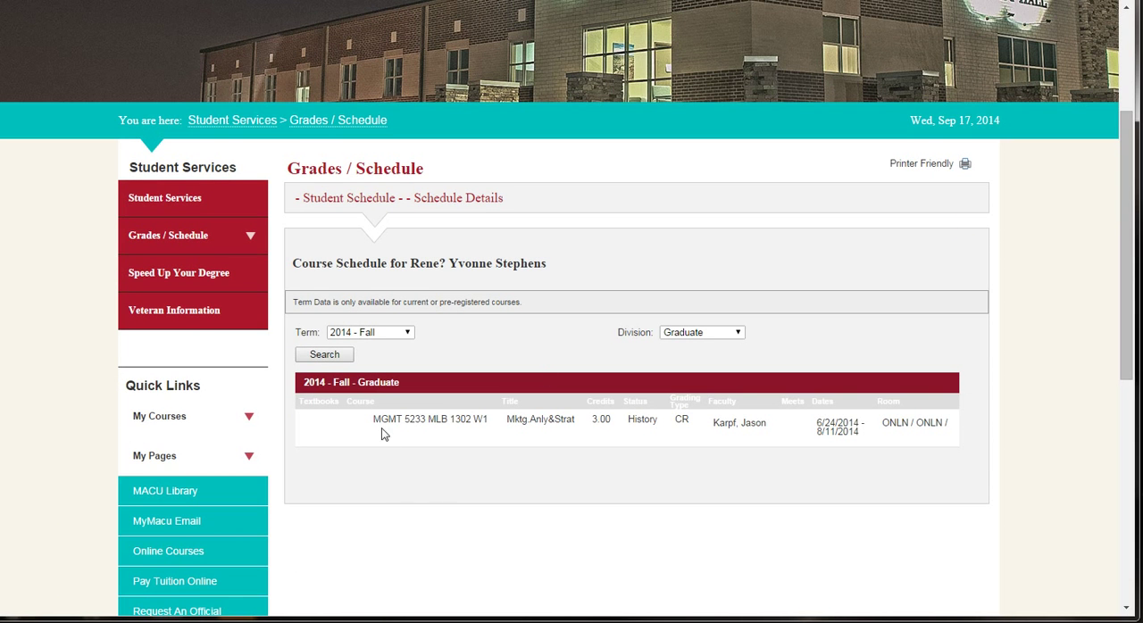
mouse_move(775, 445)
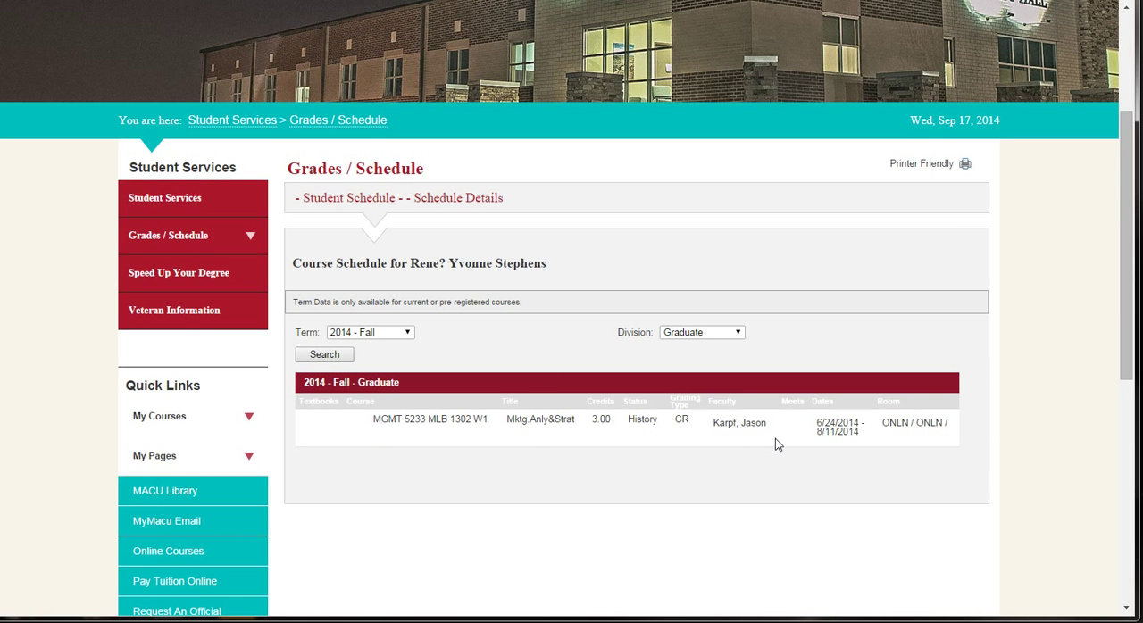
mouse_move(947, 436)
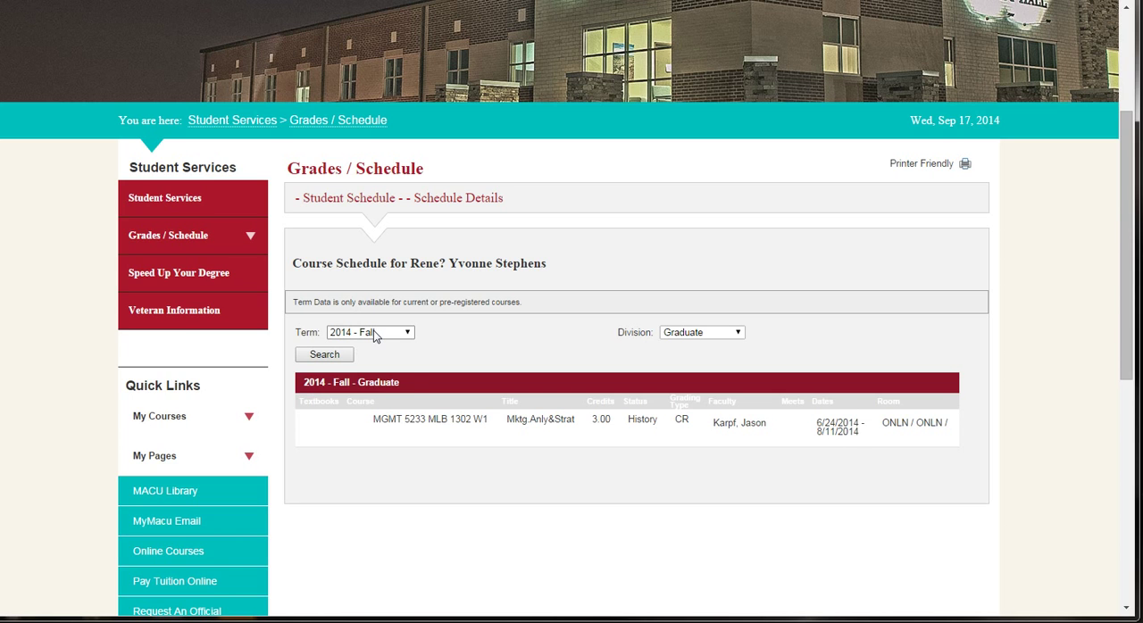
click(368, 333)
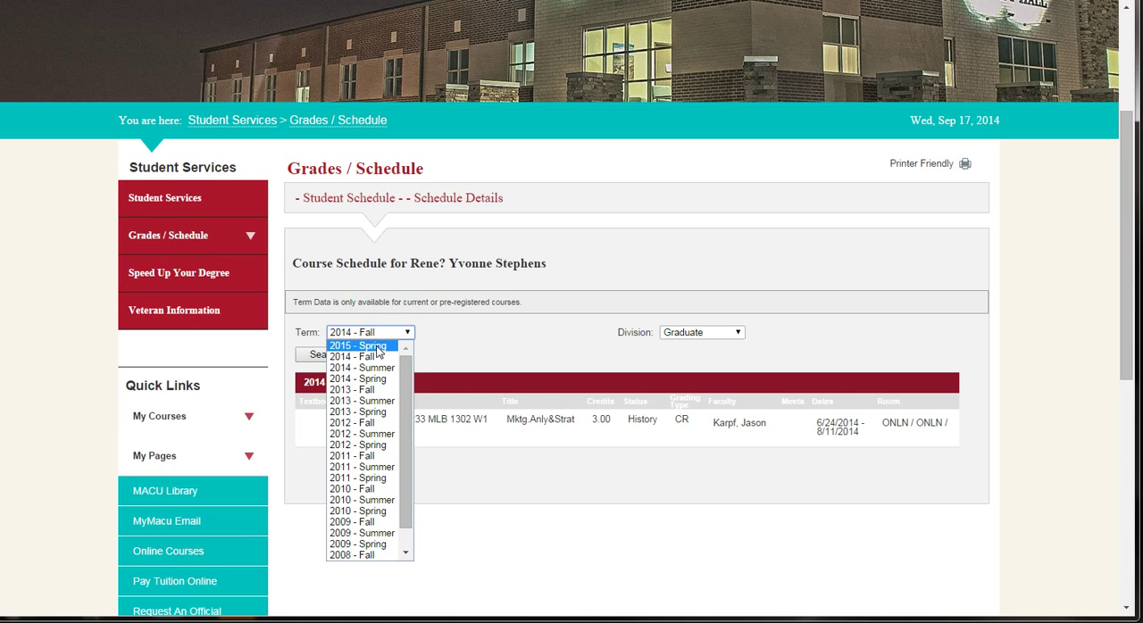
click(356, 347)
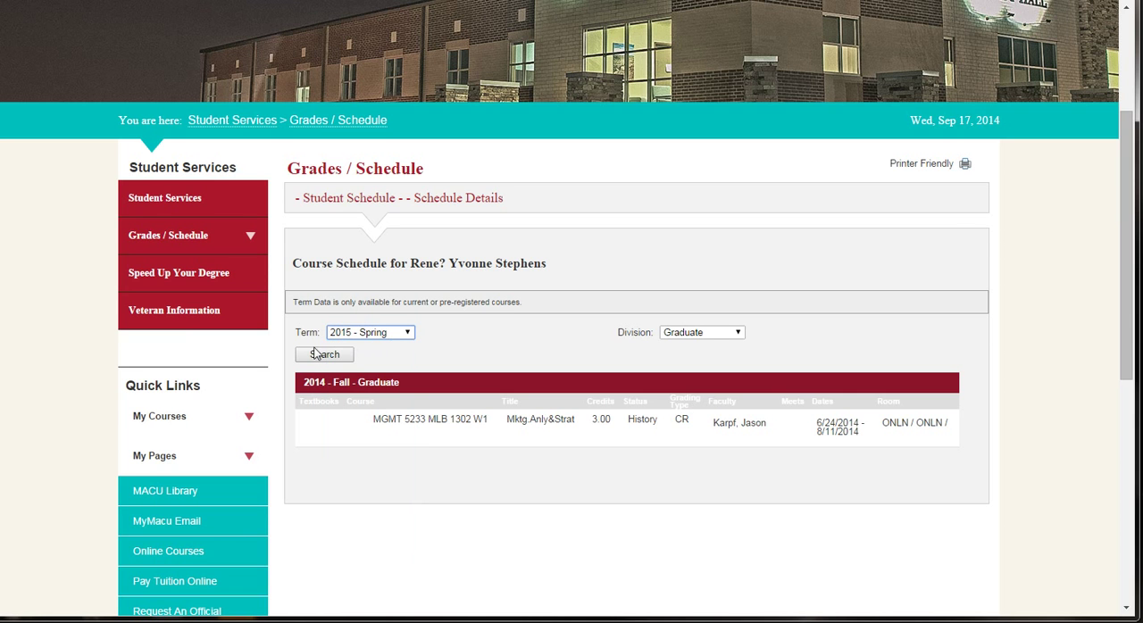
click(323, 353)
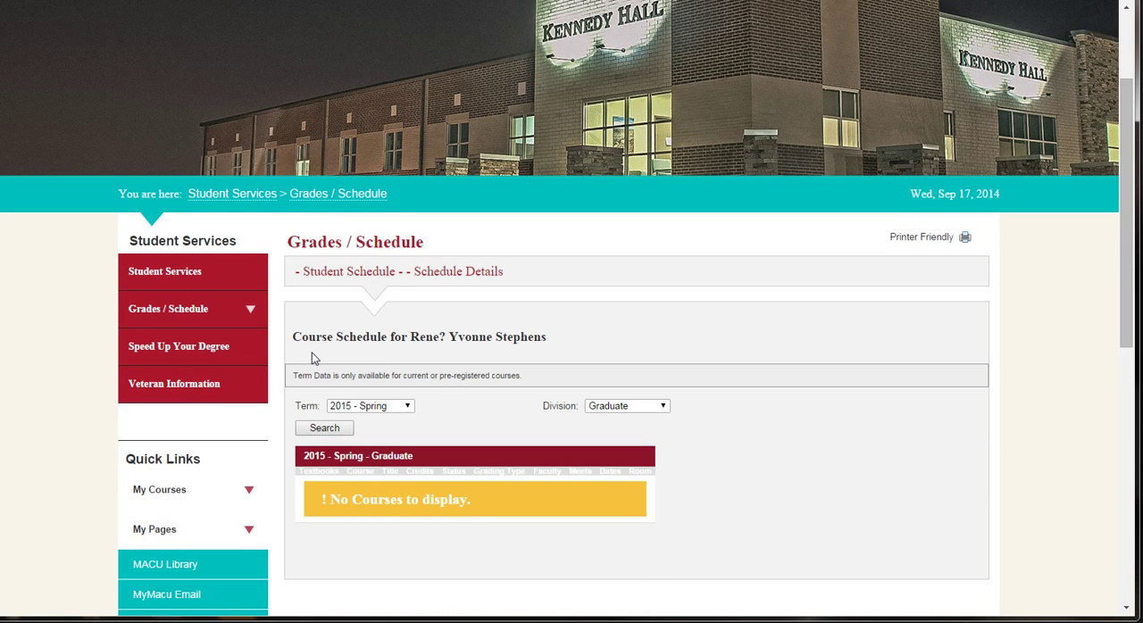
scroll(up, 3)
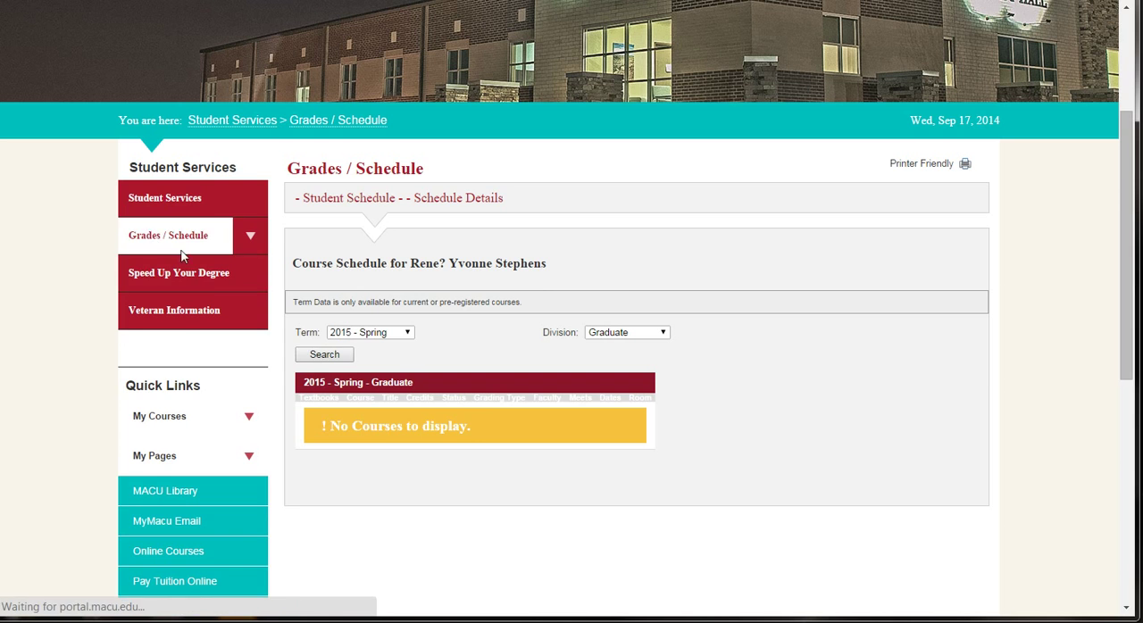
scroll(down, 3)
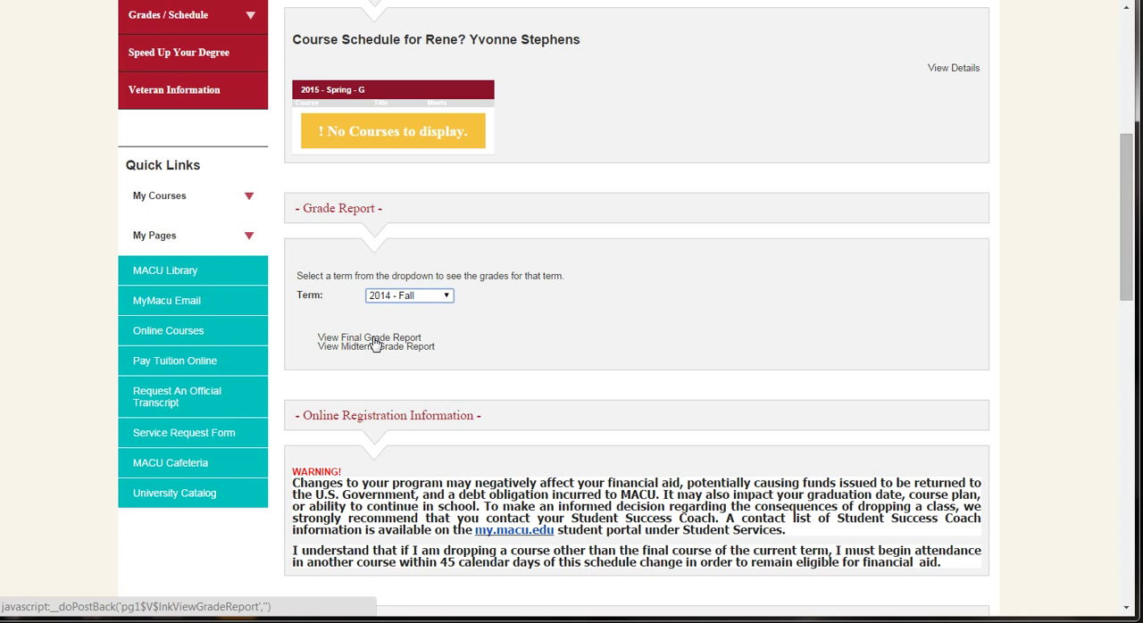
mouse_move(375, 347)
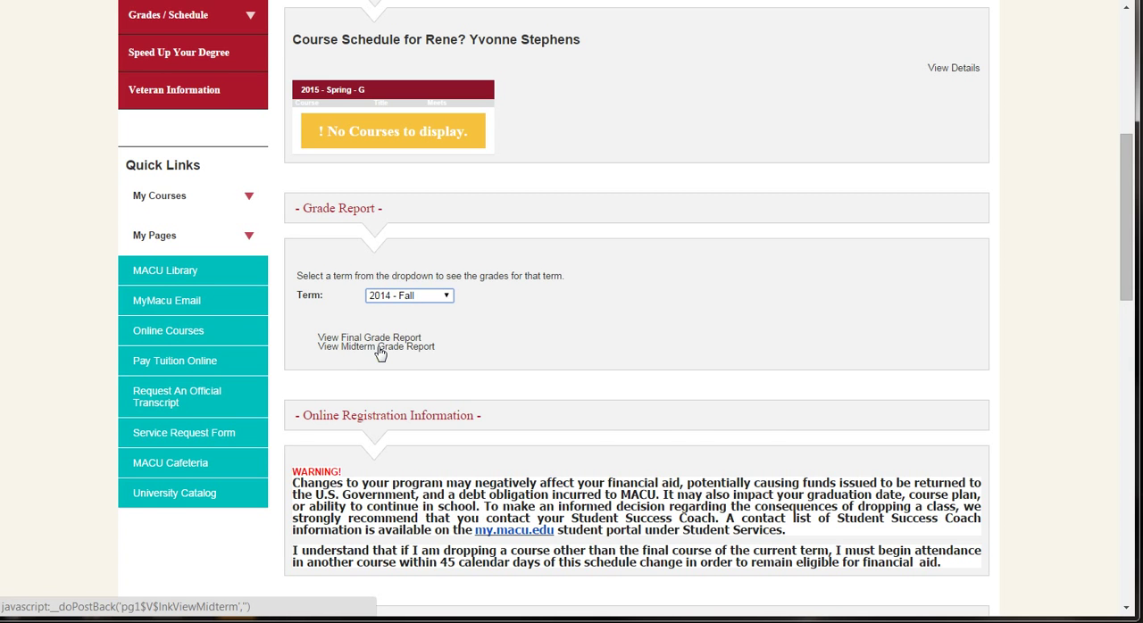
scroll(down, 3)
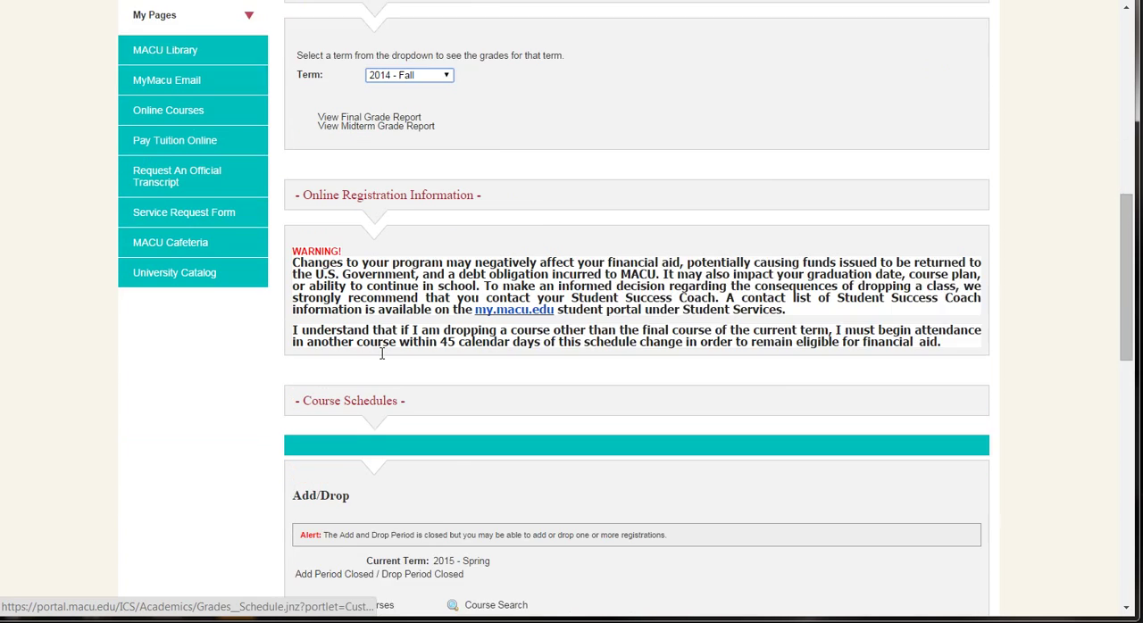
scroll(down, 3)
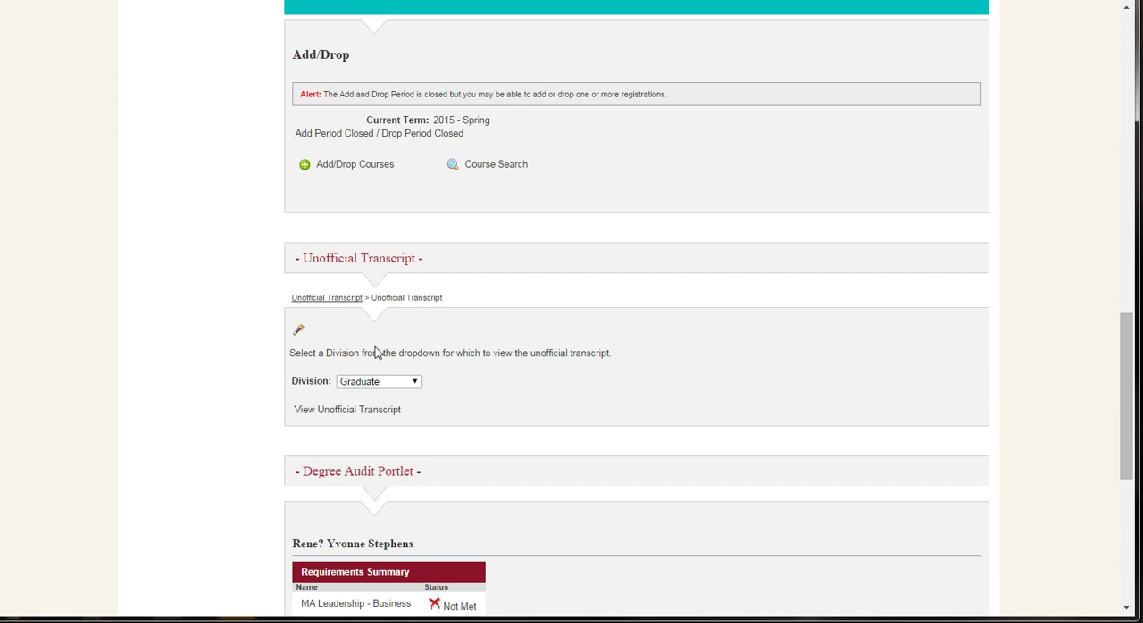
scroll(down, 3)
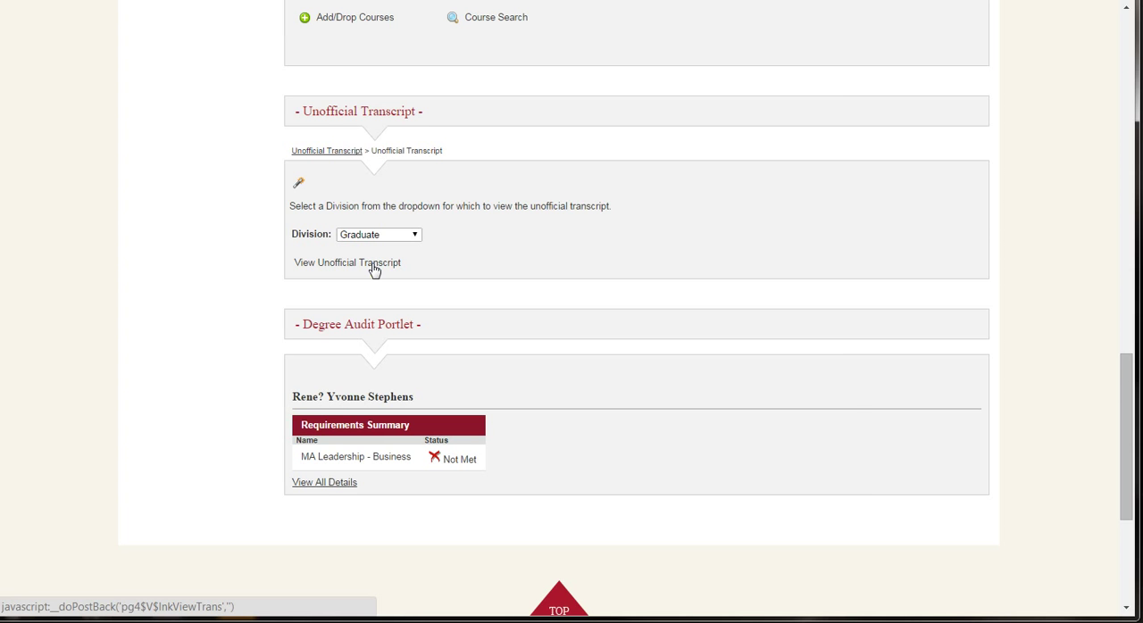
scroll(down, 3)
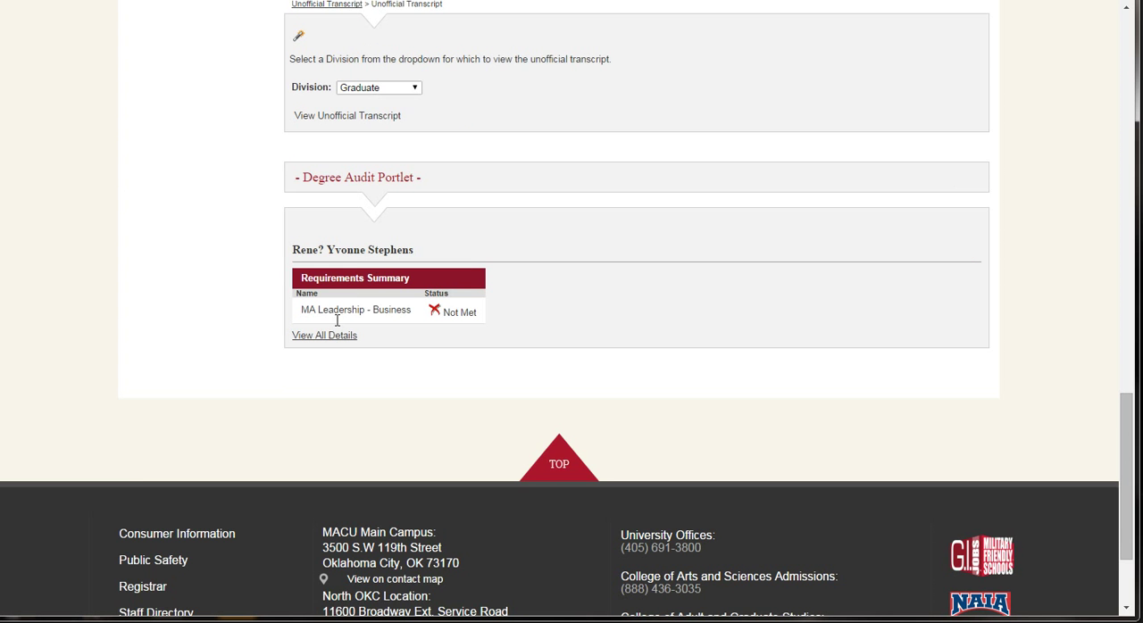
mouse_move(330, 323)
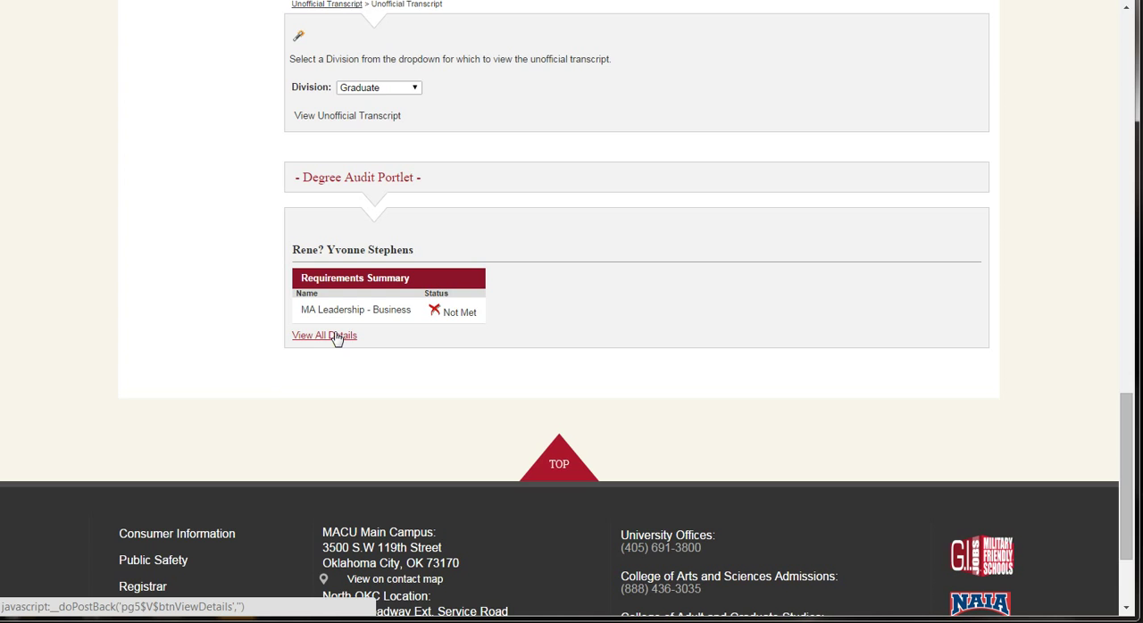
scroll(up, 3)
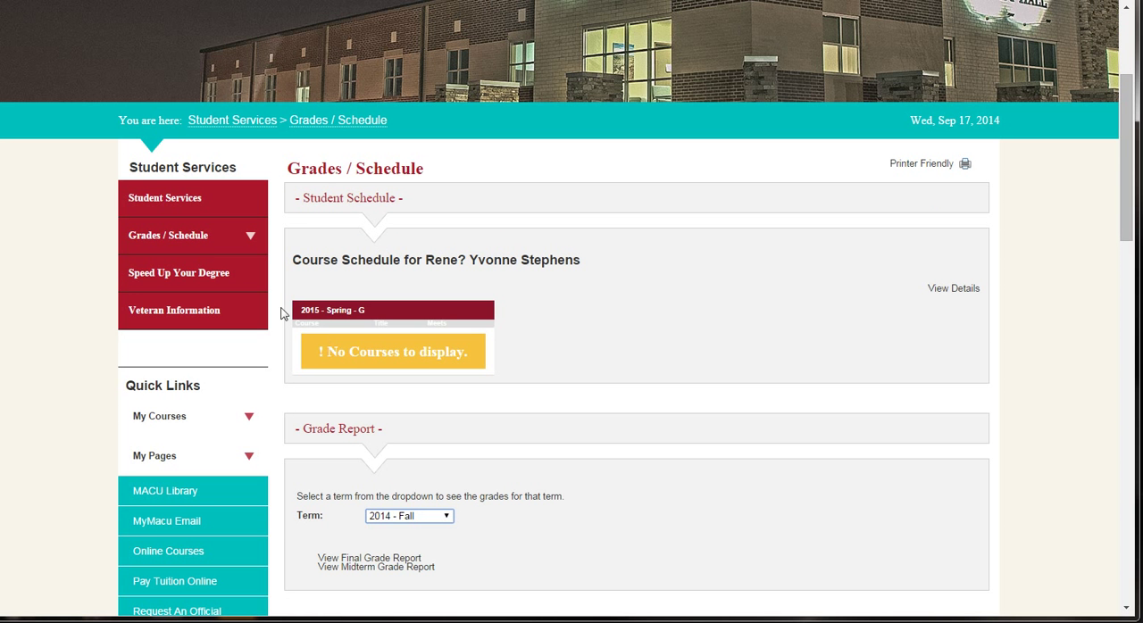
Read the Speed Up Your Degree page on CLEP/DANTES tests and Research Methods.
click(179, 272)
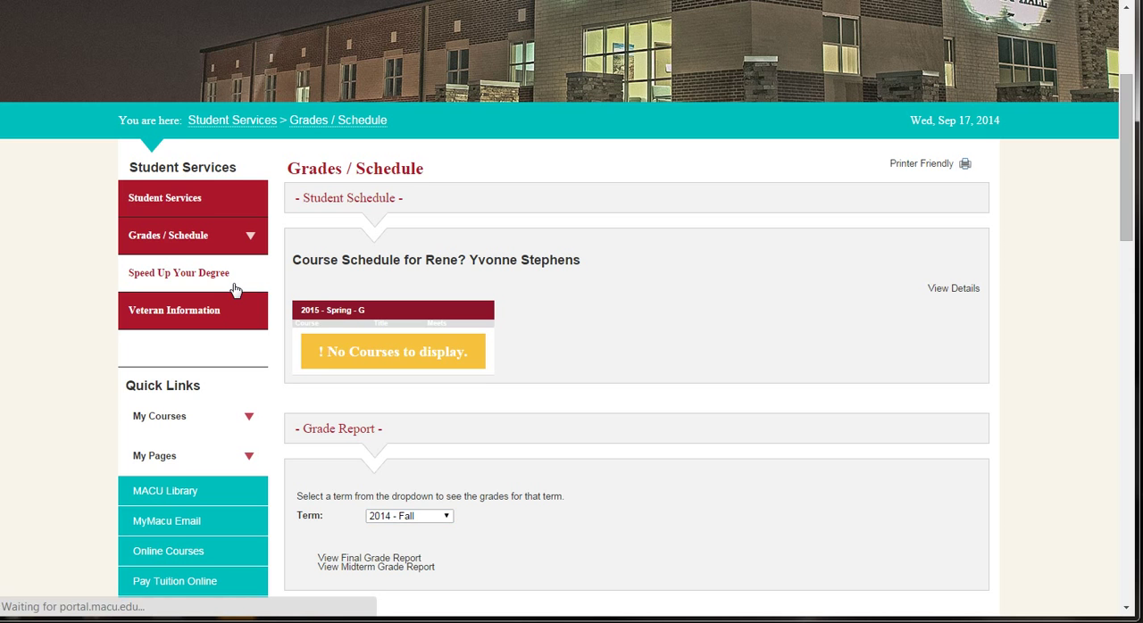
mouse_move(232, 289)
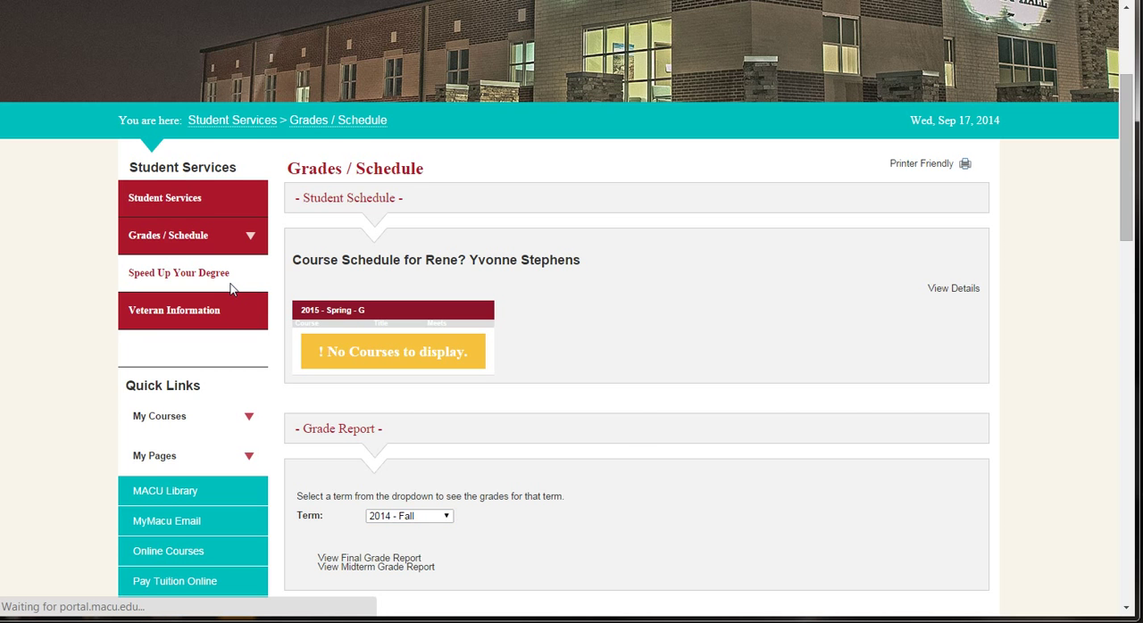
click(179, 271)
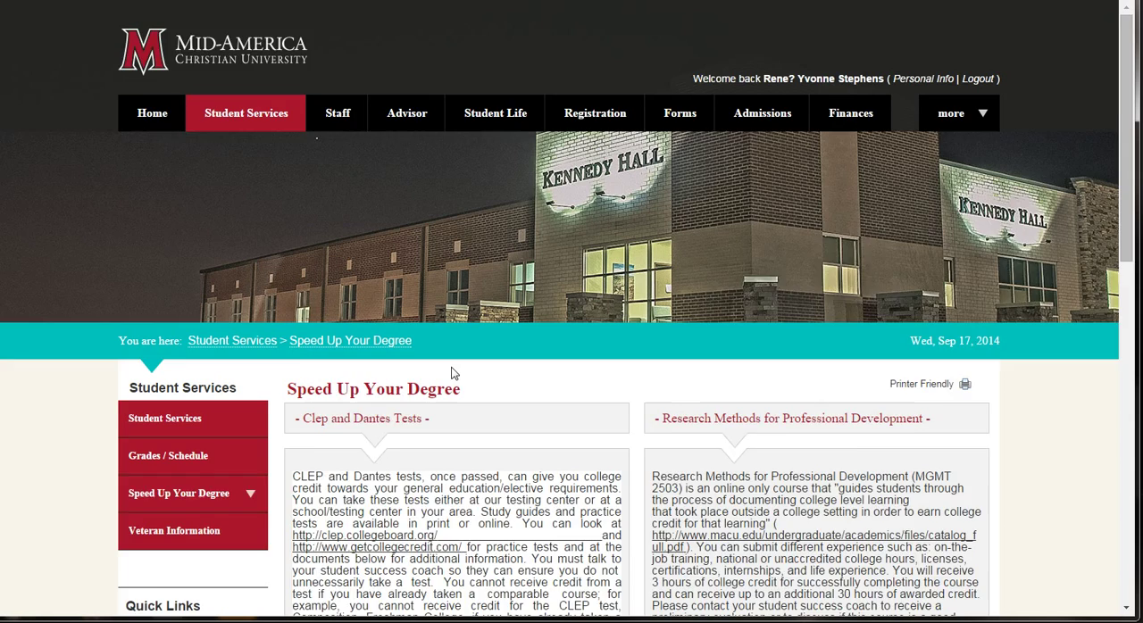
scroll(down, 3)
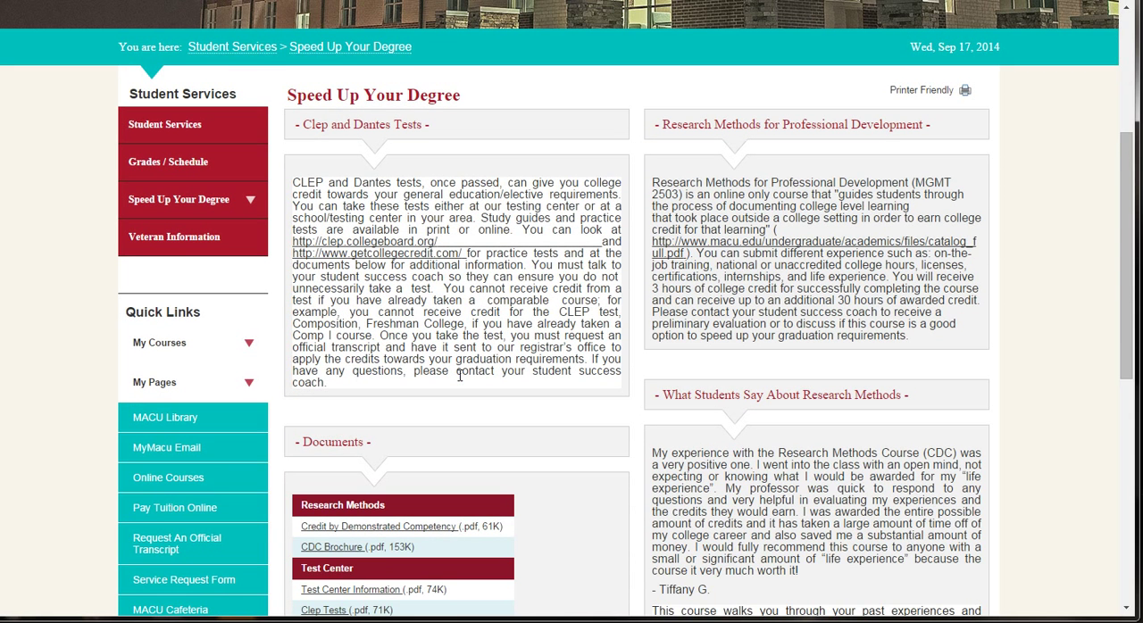
mouse_move(175, 236)
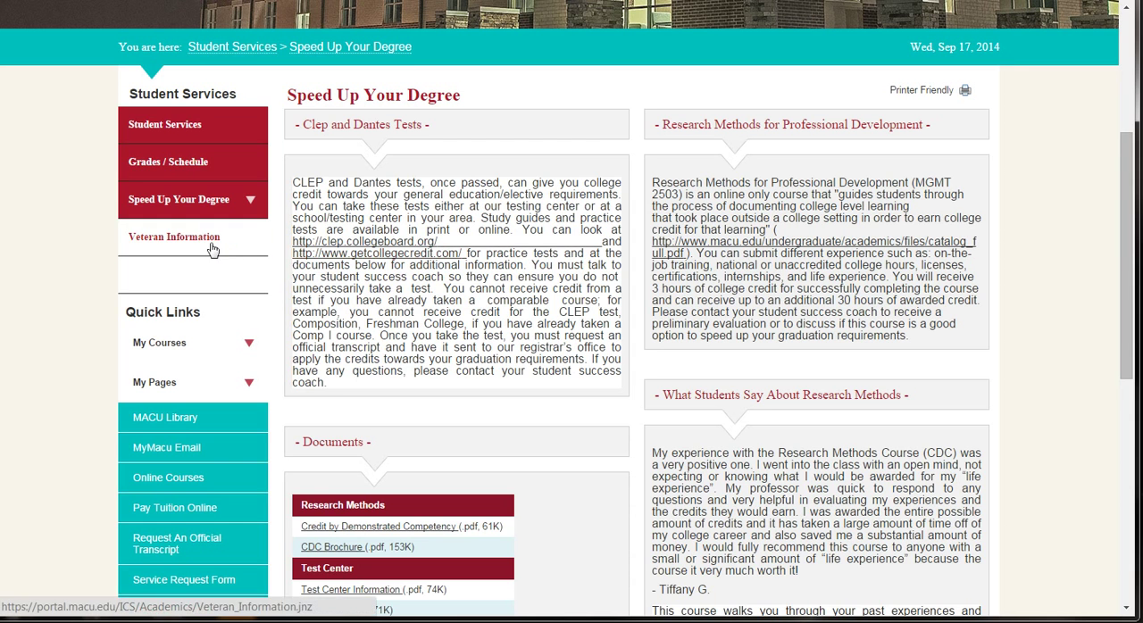
Read the Veteran Information page's COE/SRA steps down to the Student Veteran Specialist contact.
click(175, 238)
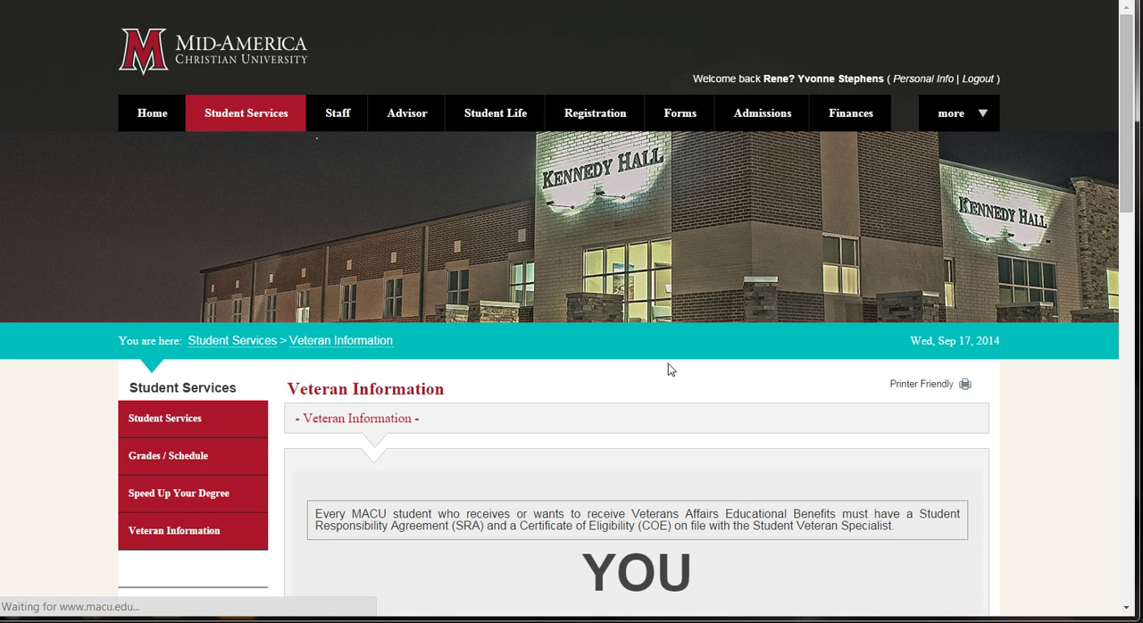
scroll(down, 3)
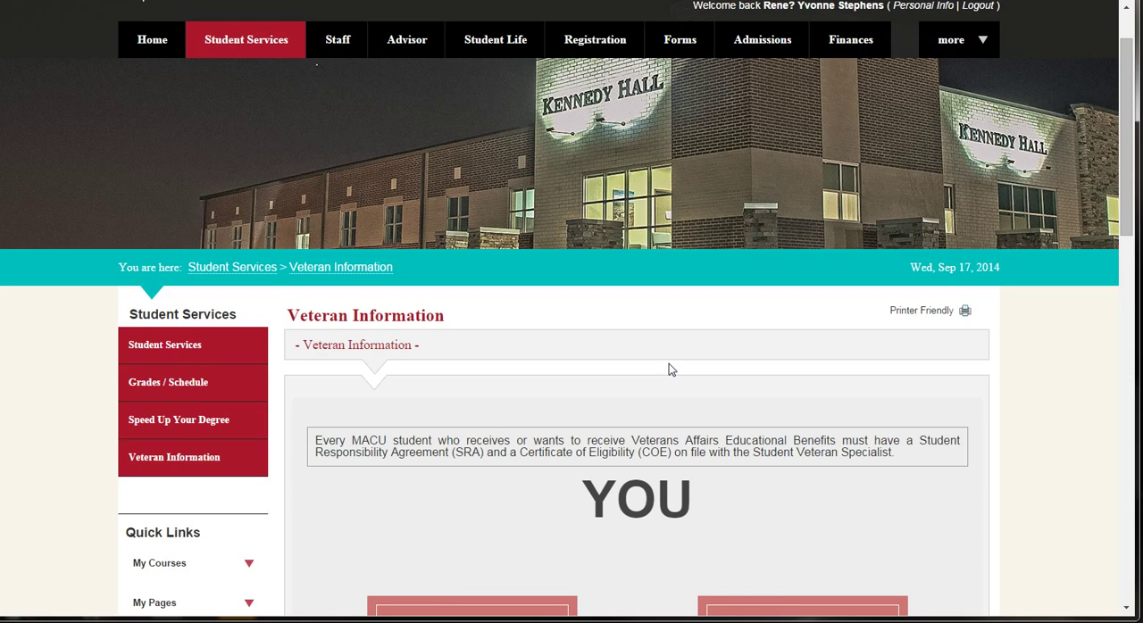
scroll(down, 3)
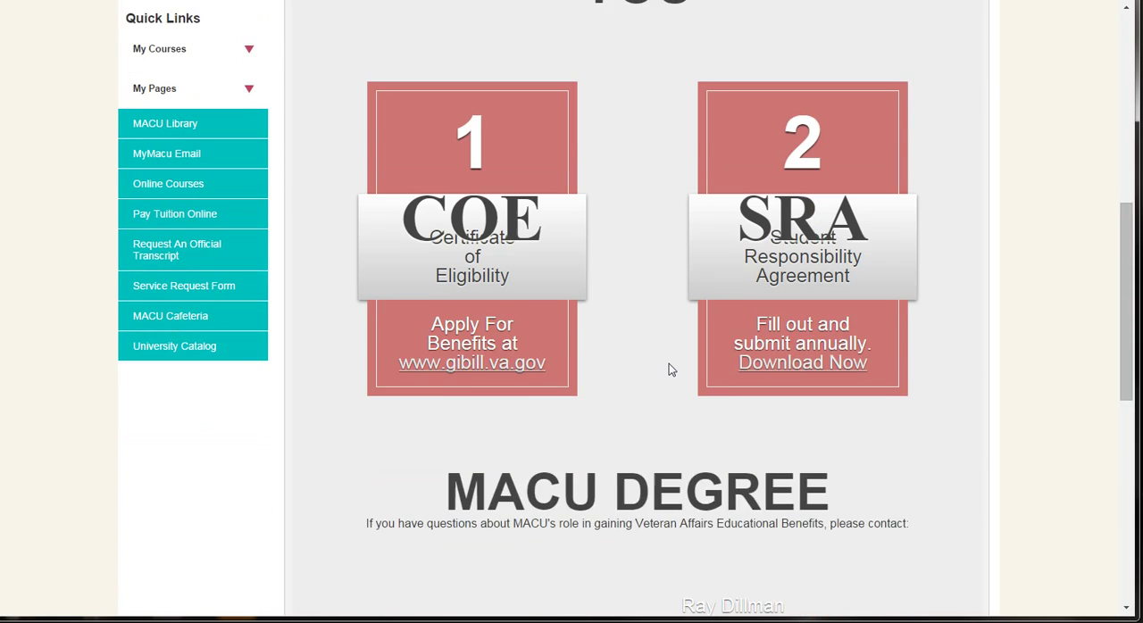
scroll(down, 3)
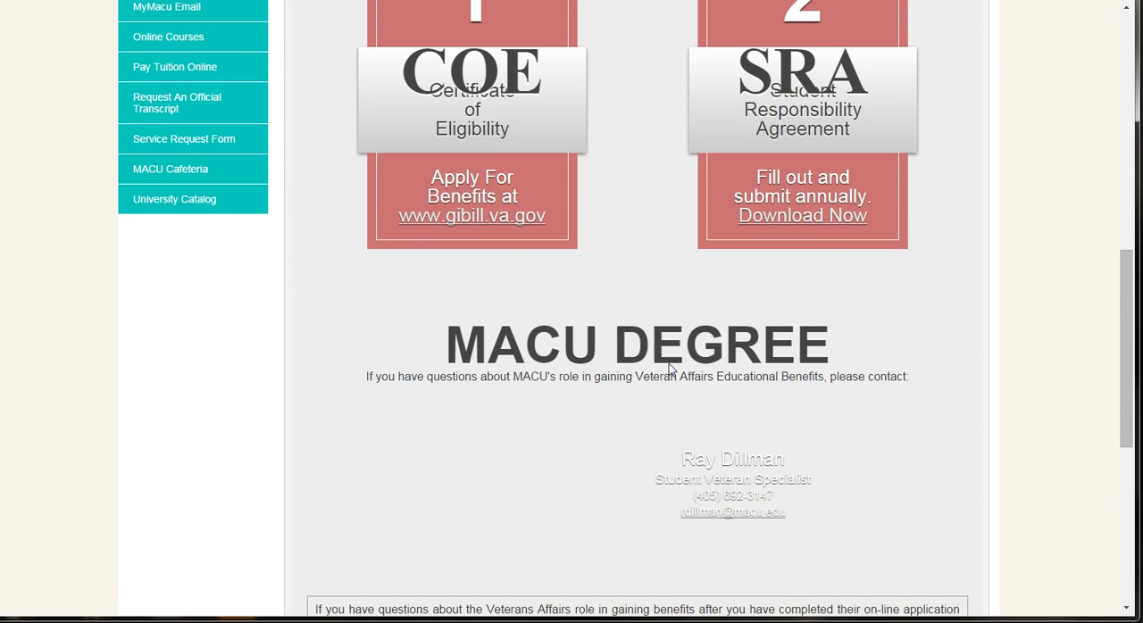
scroll(down, 3)
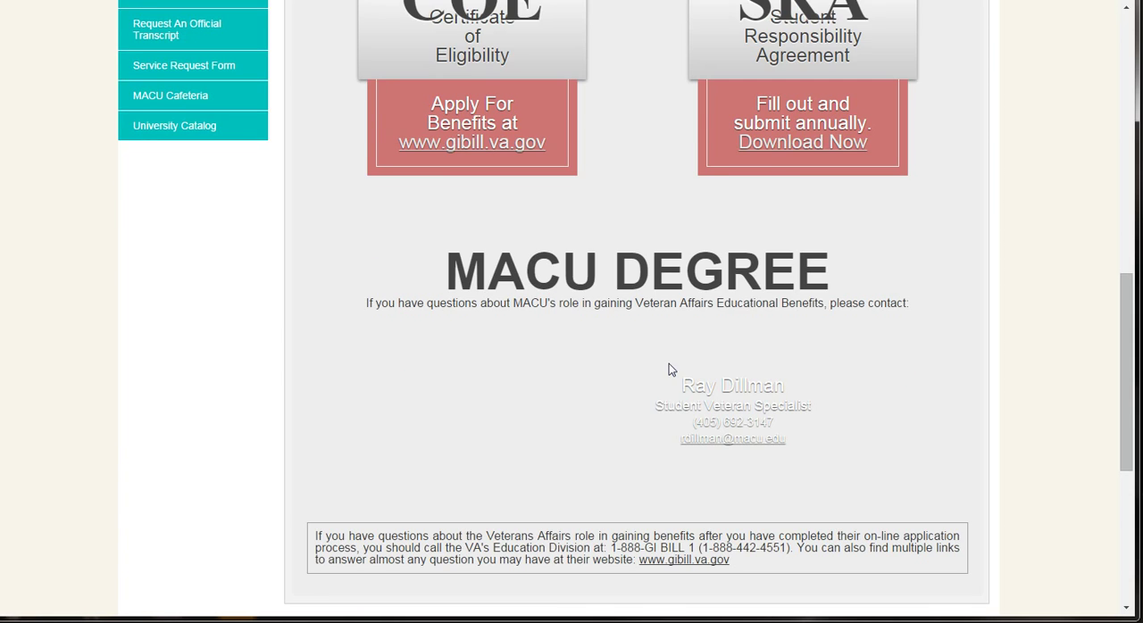
mouse_move(1006, 493)
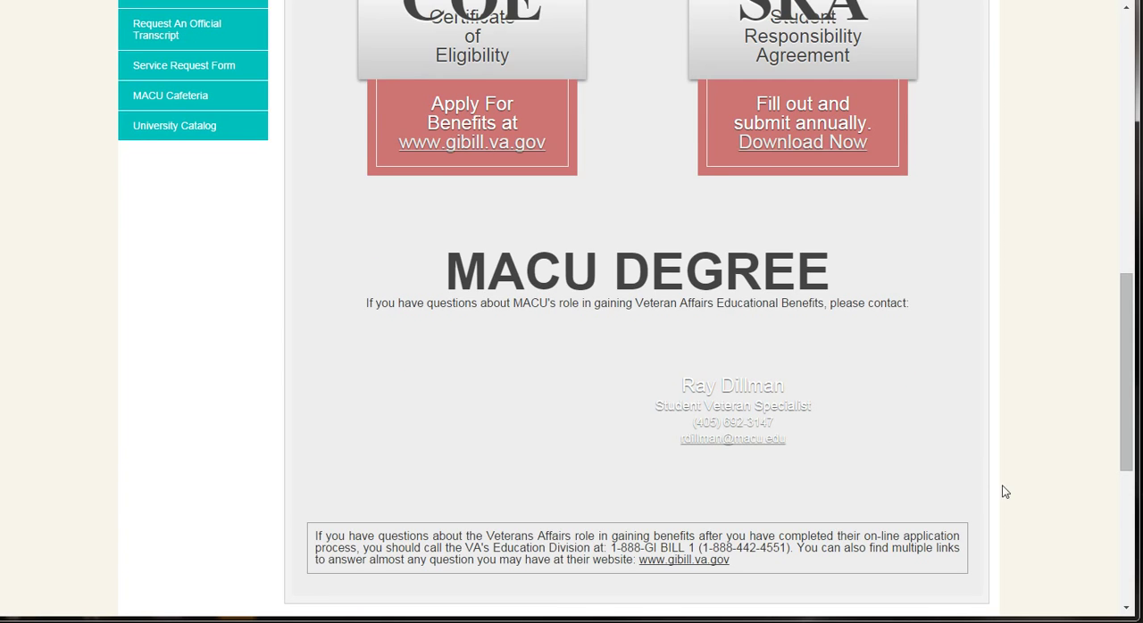